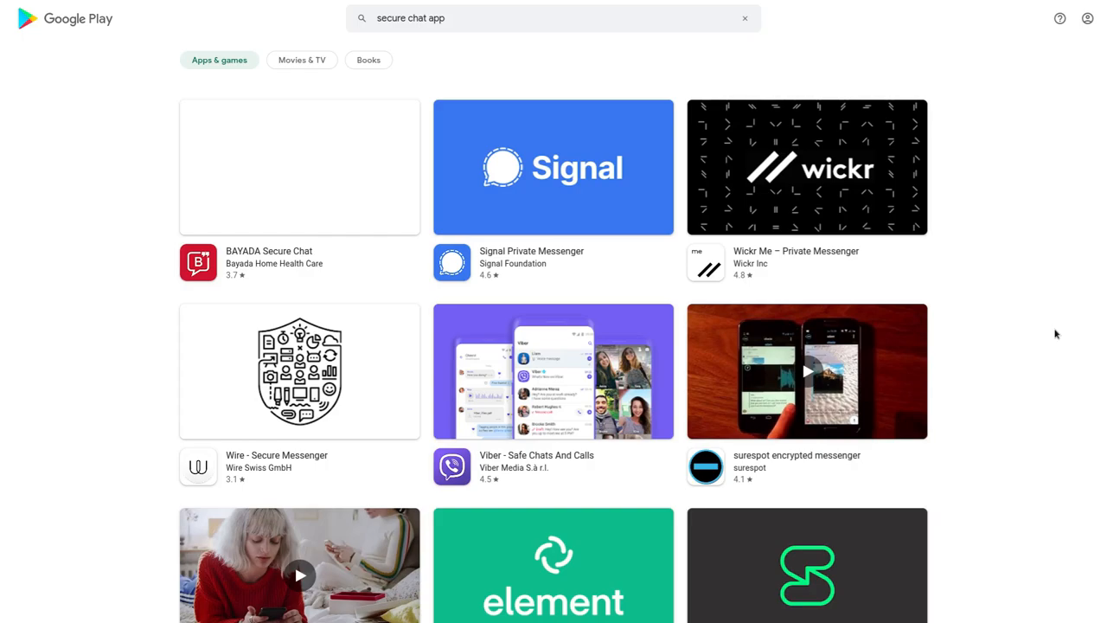
- Search for 'telegram' and begin scrolling through the Telegram FAQ page
{"action": "scroll", "scroll_direction": "down", "scroll_amount": 3}
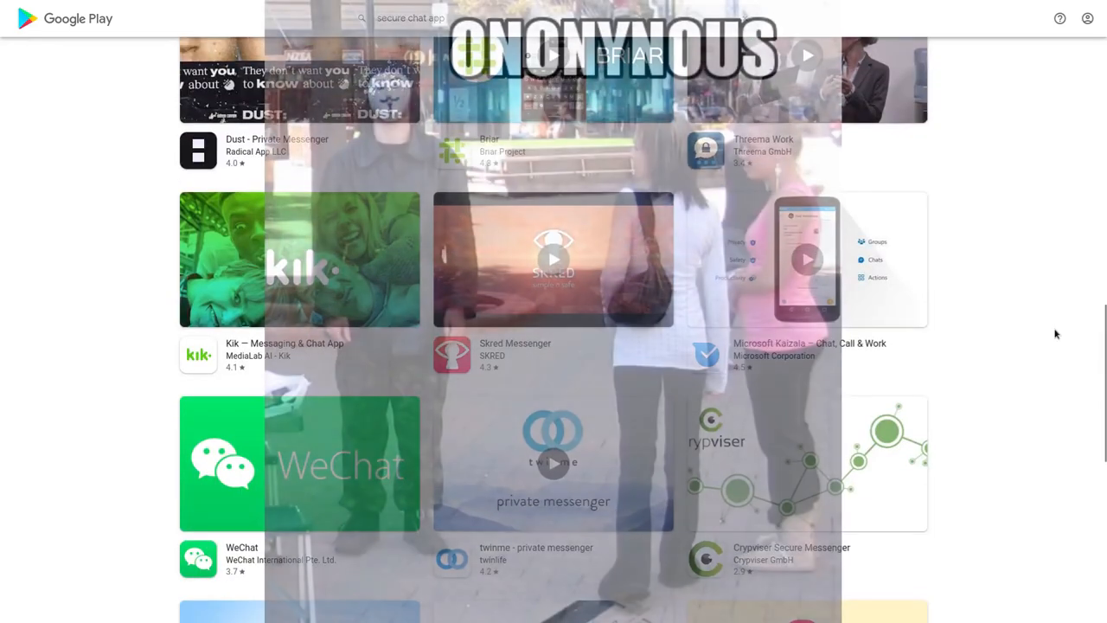
{"action": "scroll", "scroll_direction": "down", "scroll_amount": 3}
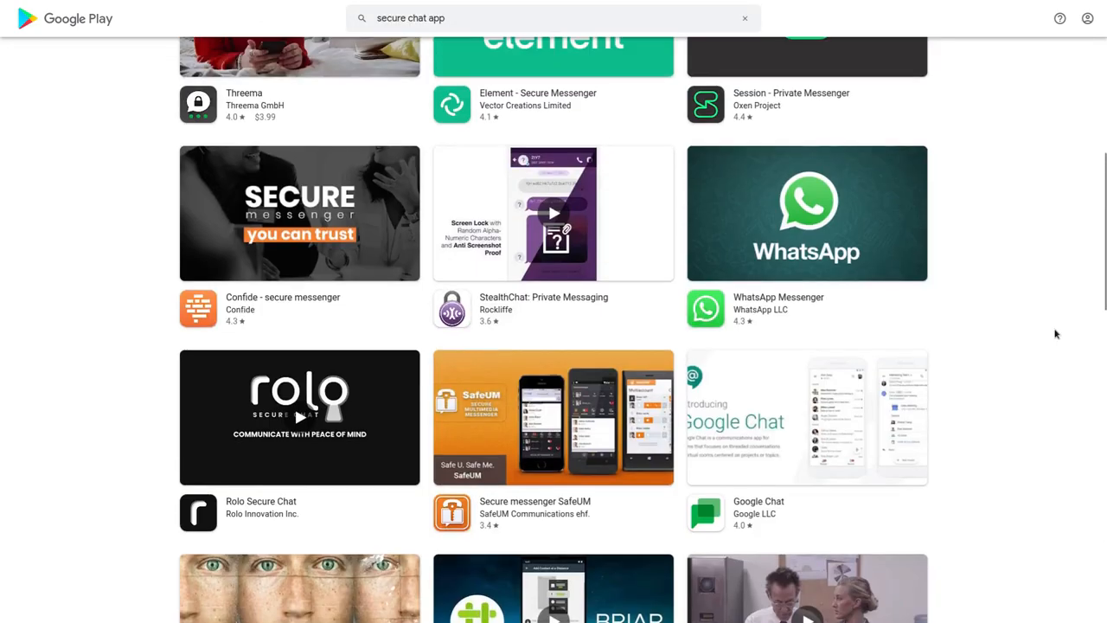
{"action": "scroll", "scroll_direction": "up", "scroll_amount": 3}
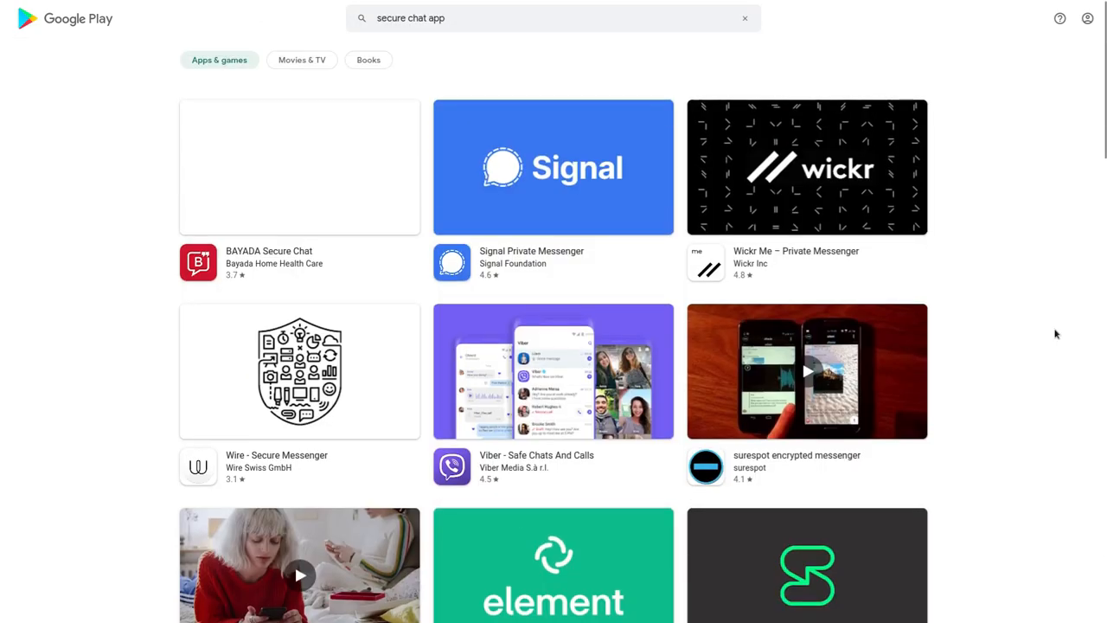
{"action": "type", "text": "telegram"}
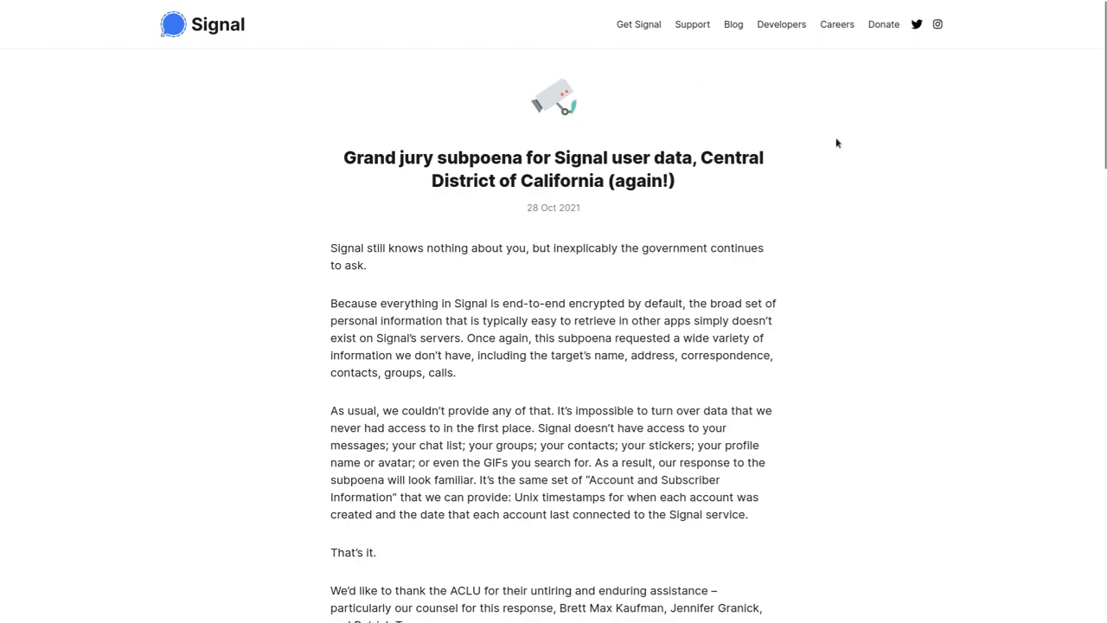
{"action": "scroll", "scroll_direction": "down", "scroll_amount": 3}
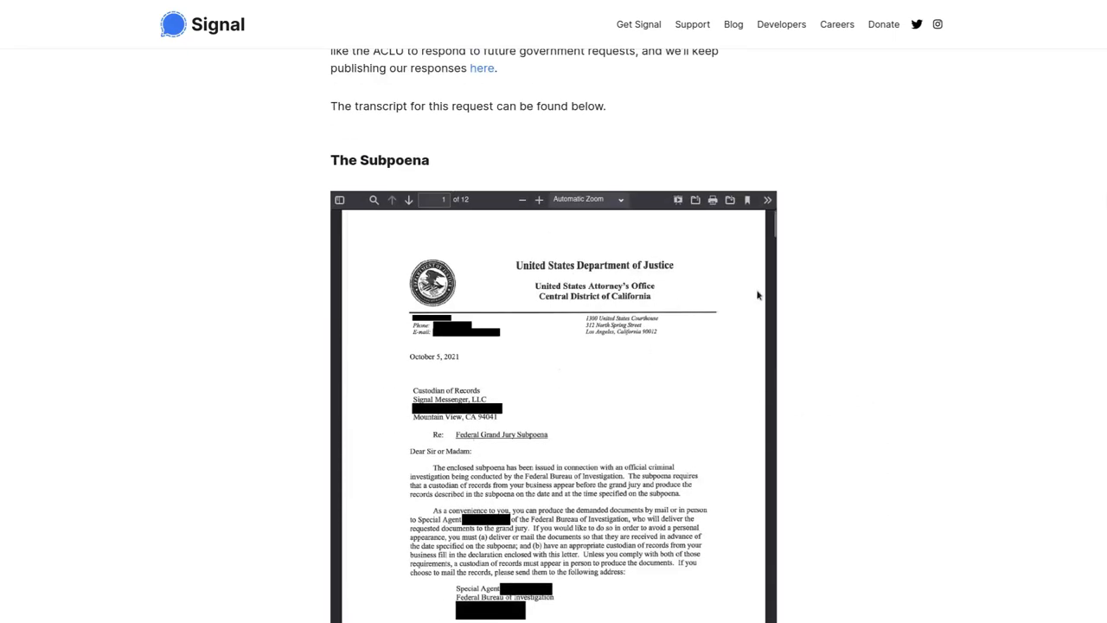
{"action": "scroll", "scroll_direction": "down", "scroll_amount": 3}
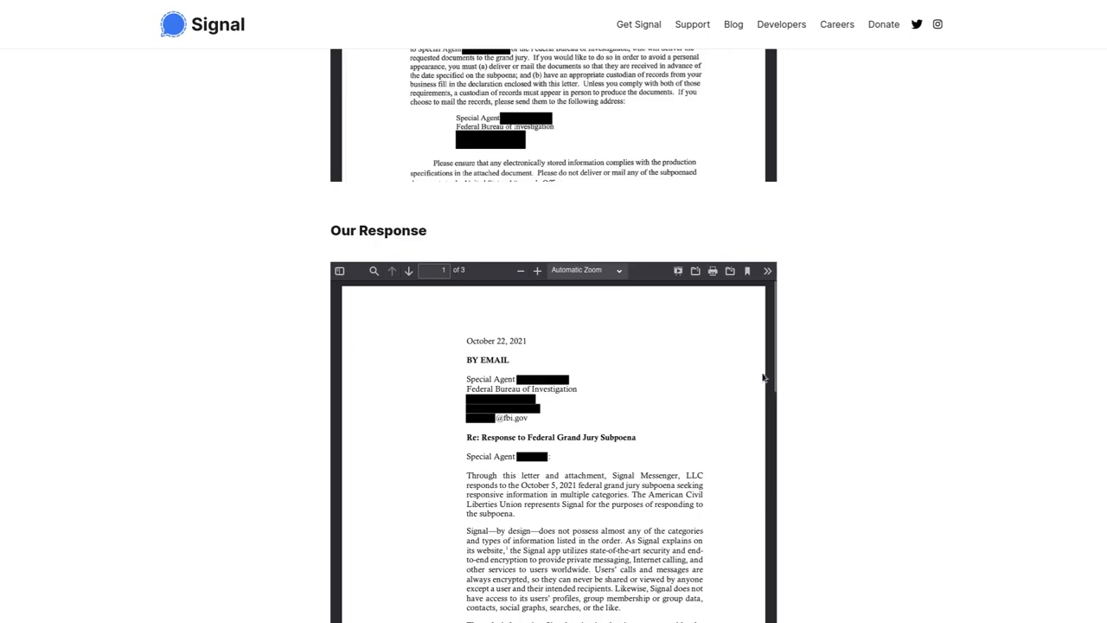
- Scroll the FAQ to the 'Do you process data requests?' answer and Telegram Basics section
{"action": "scroll", "scroll_direction": "down", "scroll_amount": 3}
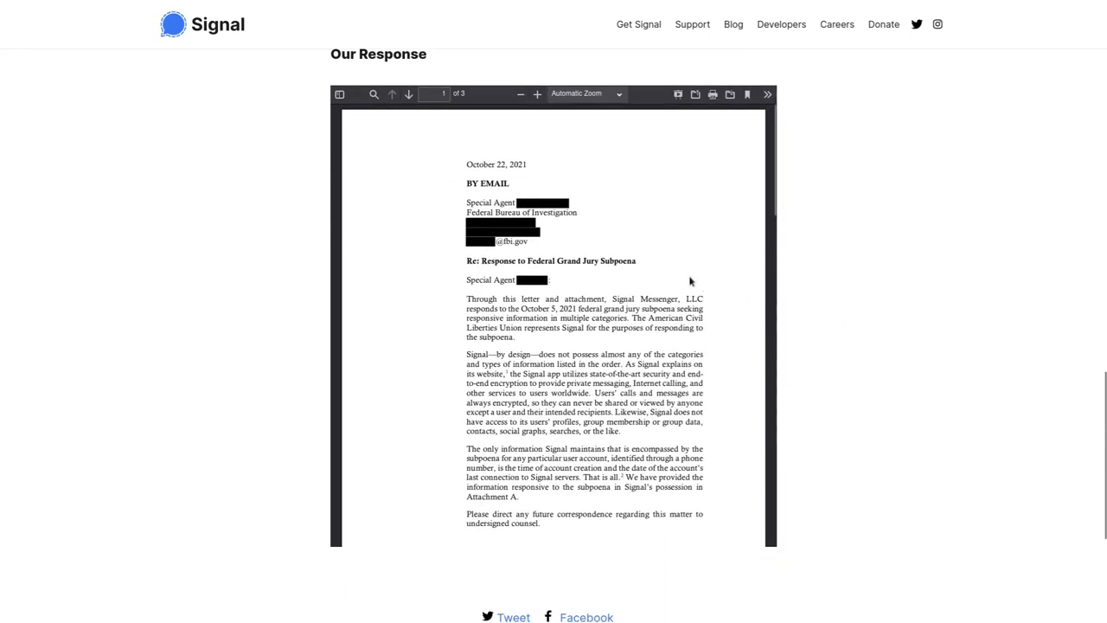
{"action": "scroll", "scroll_direction": "down", "scroll_amount": 3}
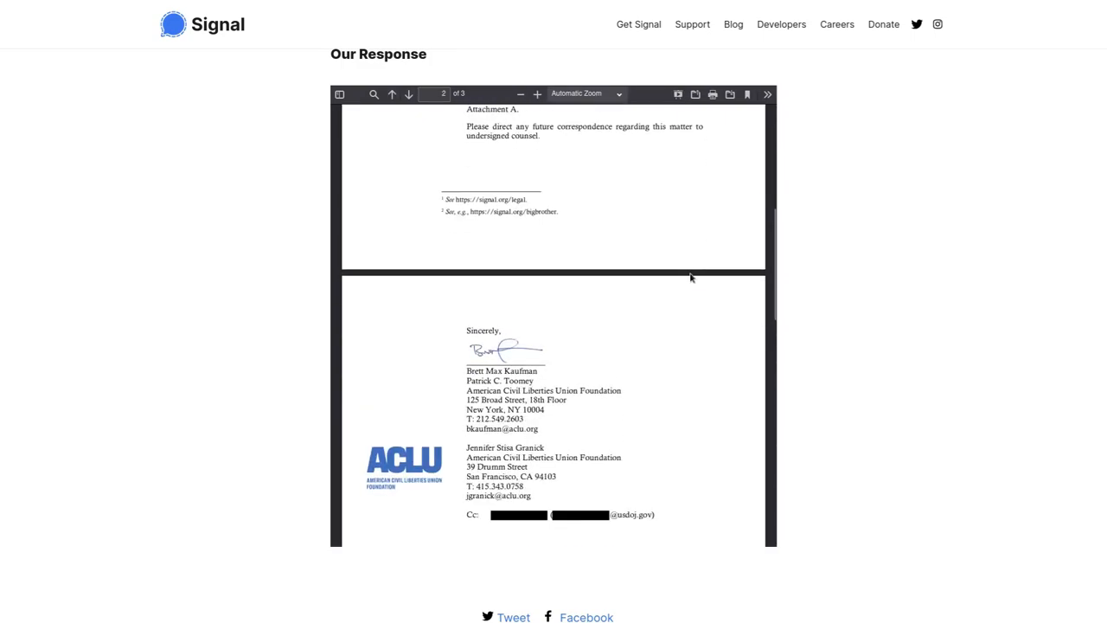
{"action": "scroll", "scroll_direction": "down", "scroll_amount": 3}
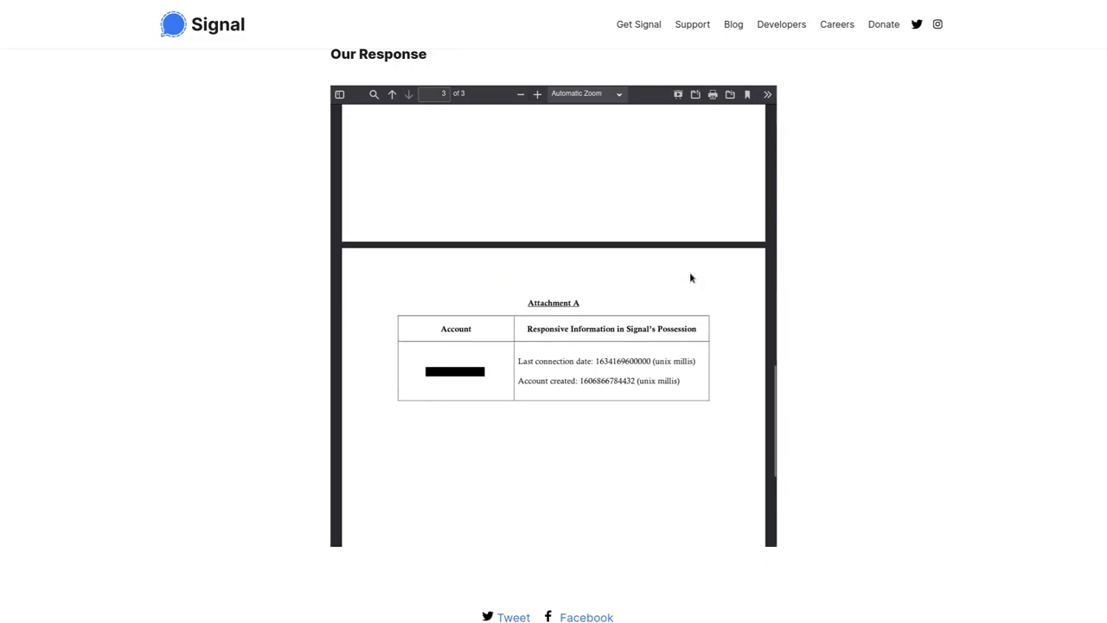
{"action": "scroll", "scroll_direction": "down", "scroll_amount": 3}
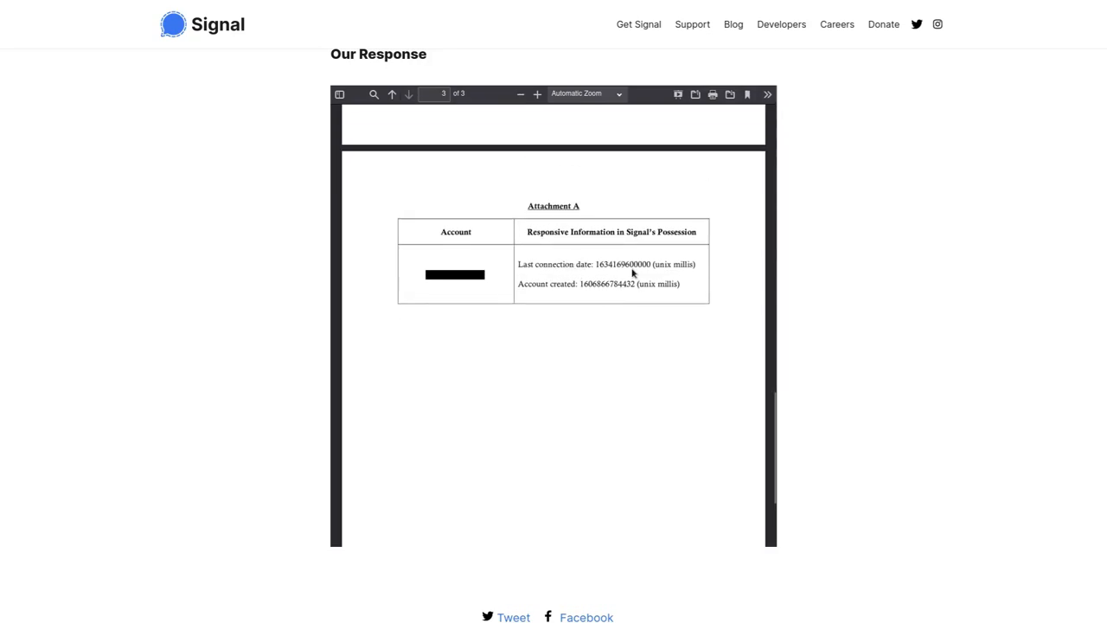
{"action": "mouse_move", "coordinate": [609, 253]}
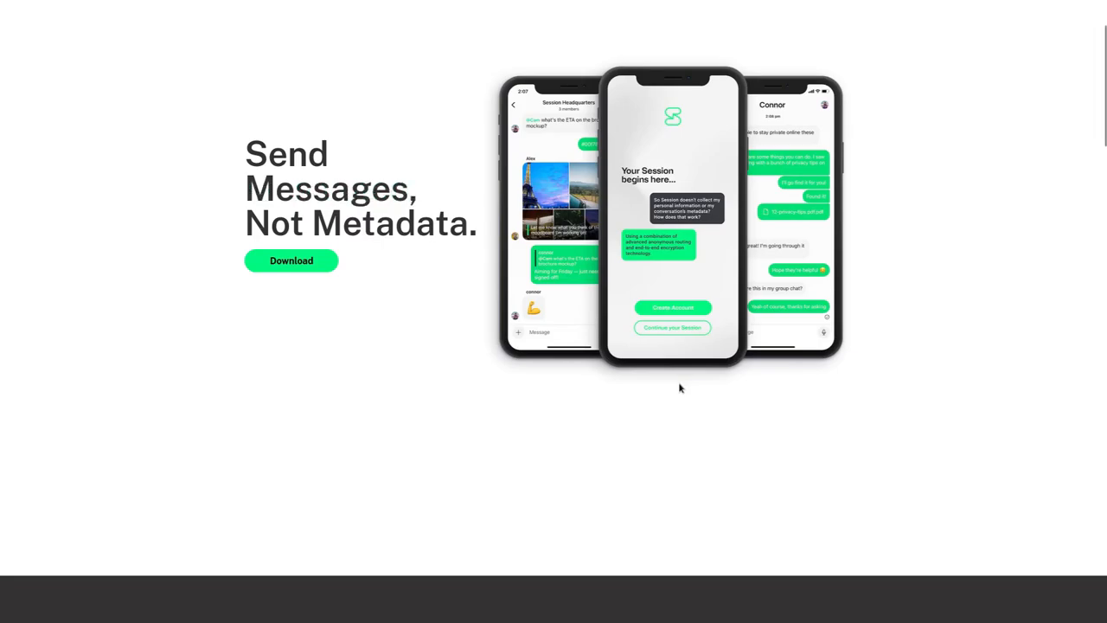
{"action": "scroll", "scroll_direction": "down", "scroll_amount": 3}
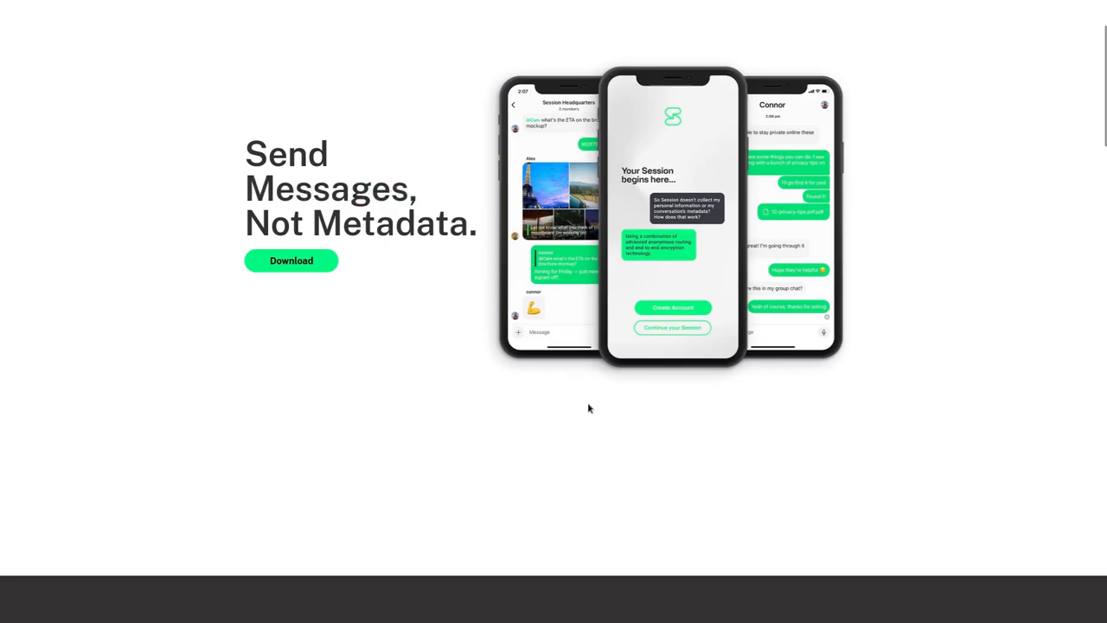
{"action": "scroll", "scroll_direction": "down", "scroll_amount": 3}
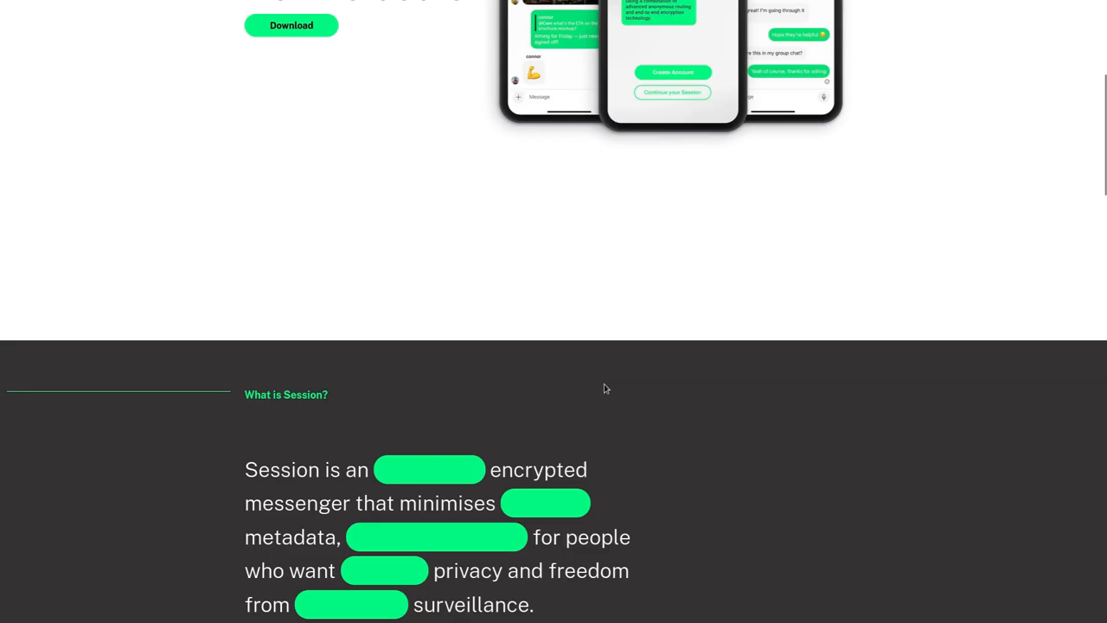
{"action": "mouse_move", "coordinate": [609, 387]}
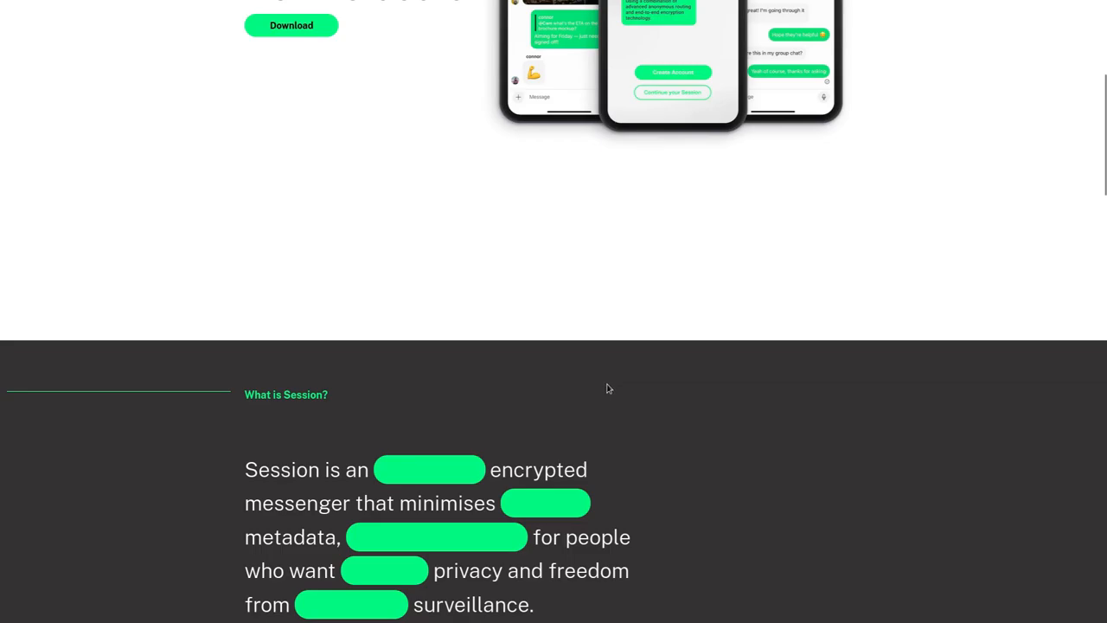
{"action": "scroll", "scroll_direction": "up", "scroll_amount": 3}
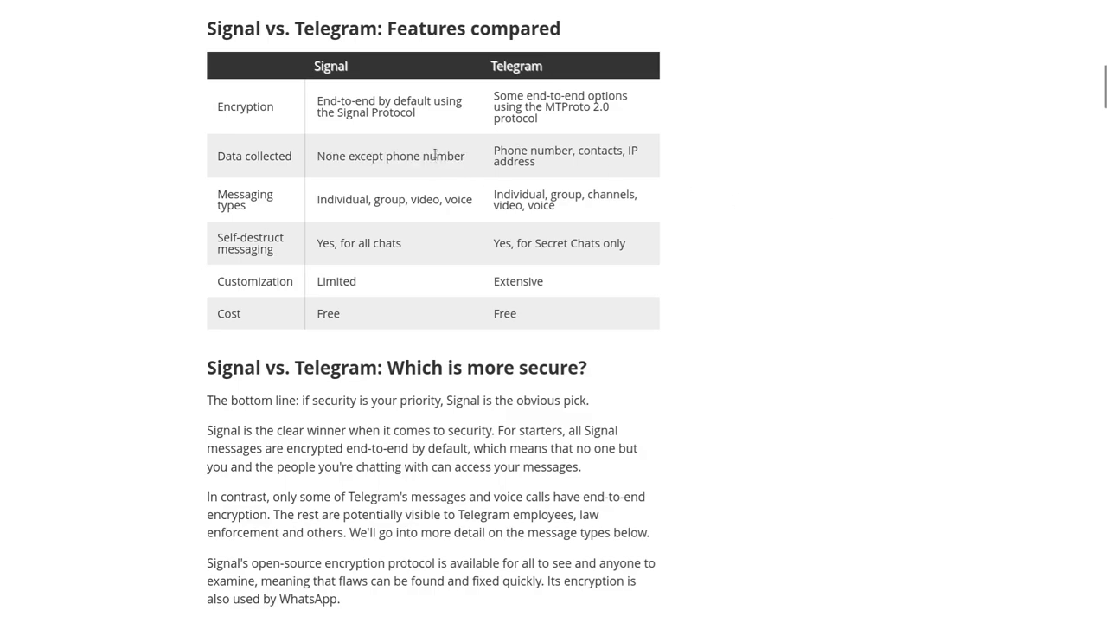
{"action": "mouse_move", "coordinate": [598, 177]}
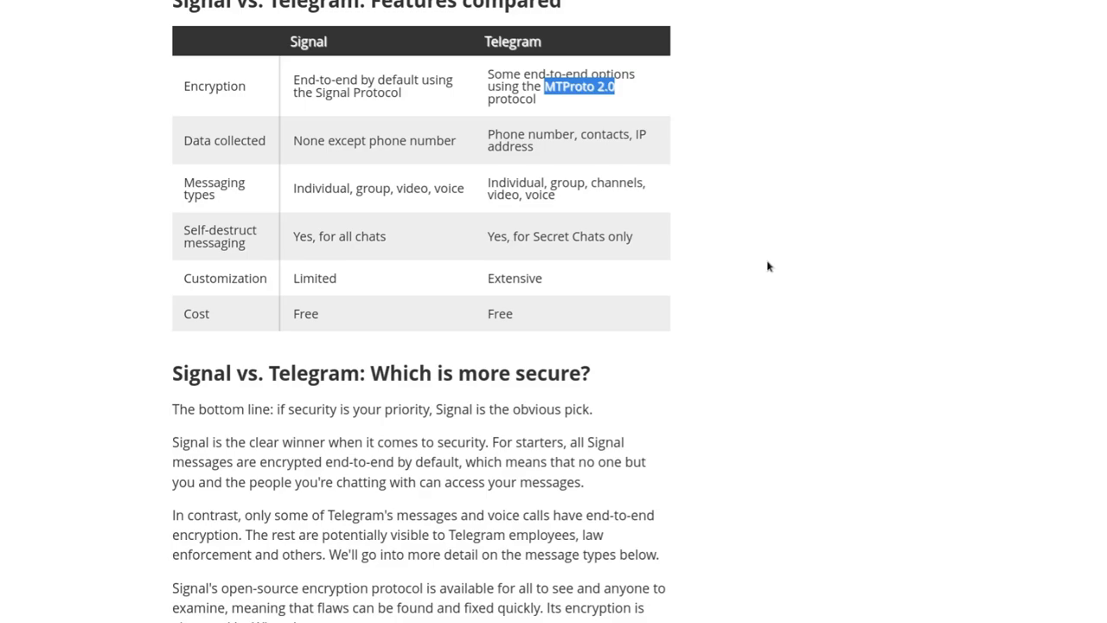
{"action": "left_click", "coordinate": [581, 90]}
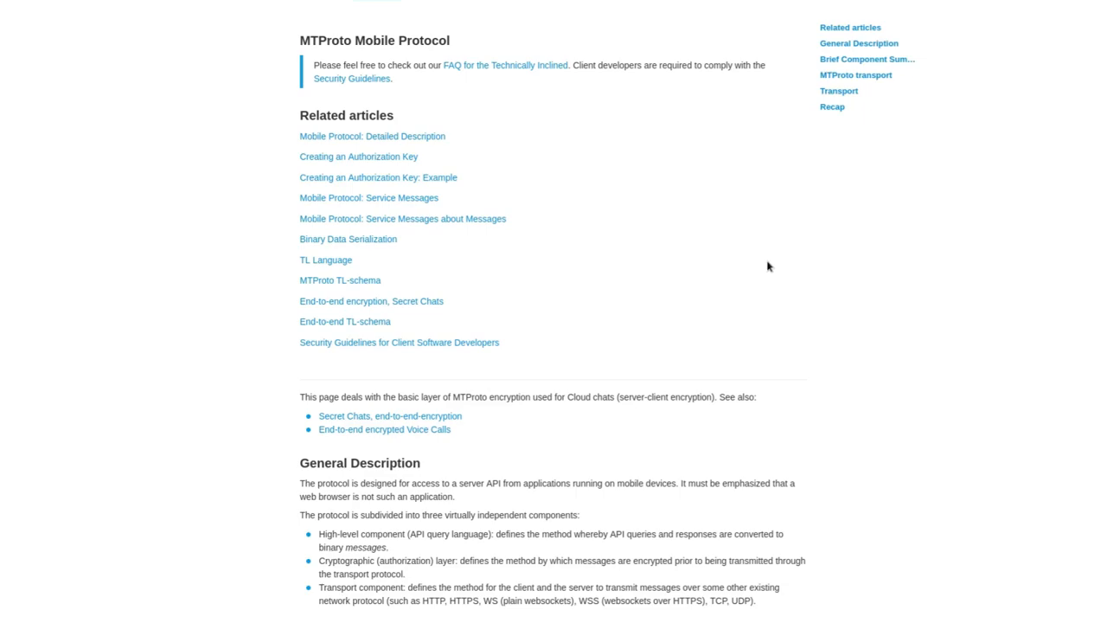
{"action": "mouse_move", "coordinate": [770, 249]}
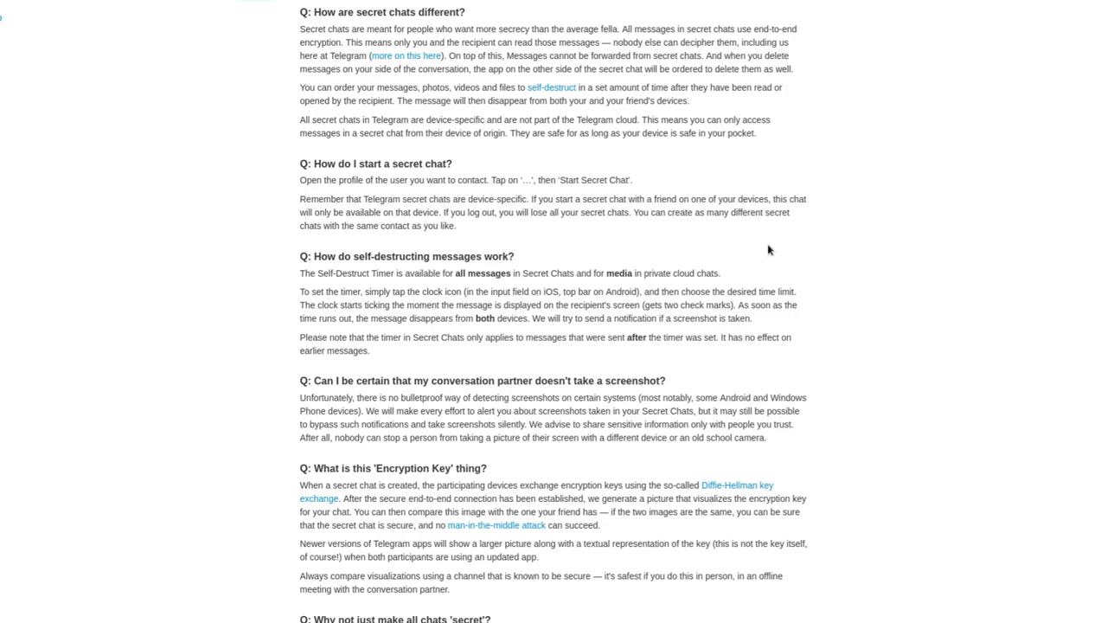
{"action": "scroll", "scroll_direction": "down", "scroll_amount": 3}
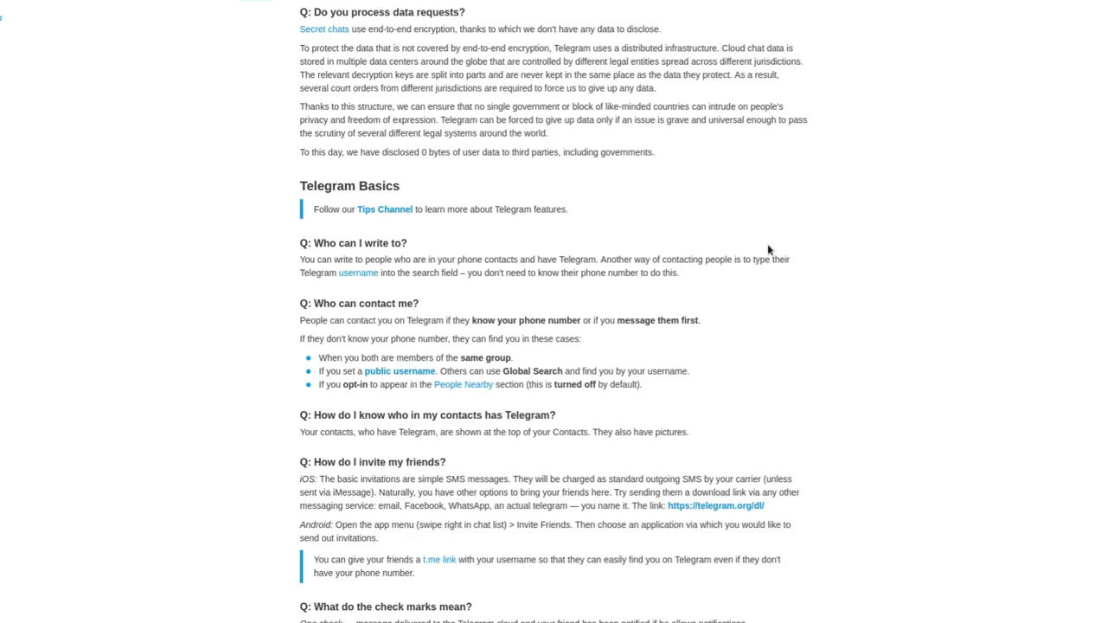
{"action": "scroll", "scroll_direction": "up", "scroll_amount": 3}
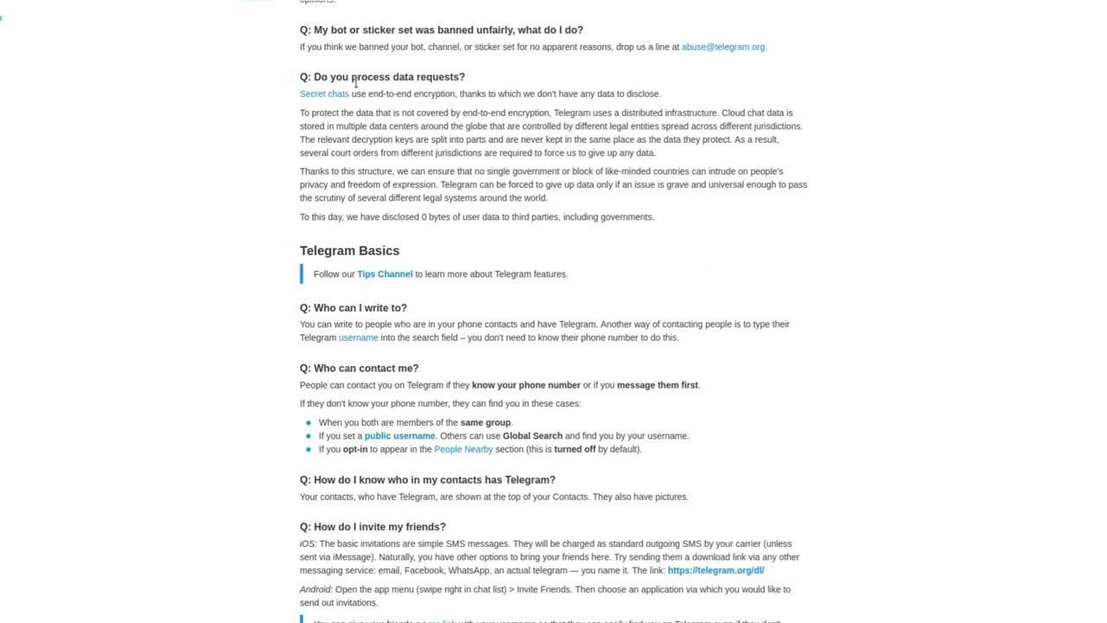
{"action": "mouse_move", "coordinate": [384, 77]}
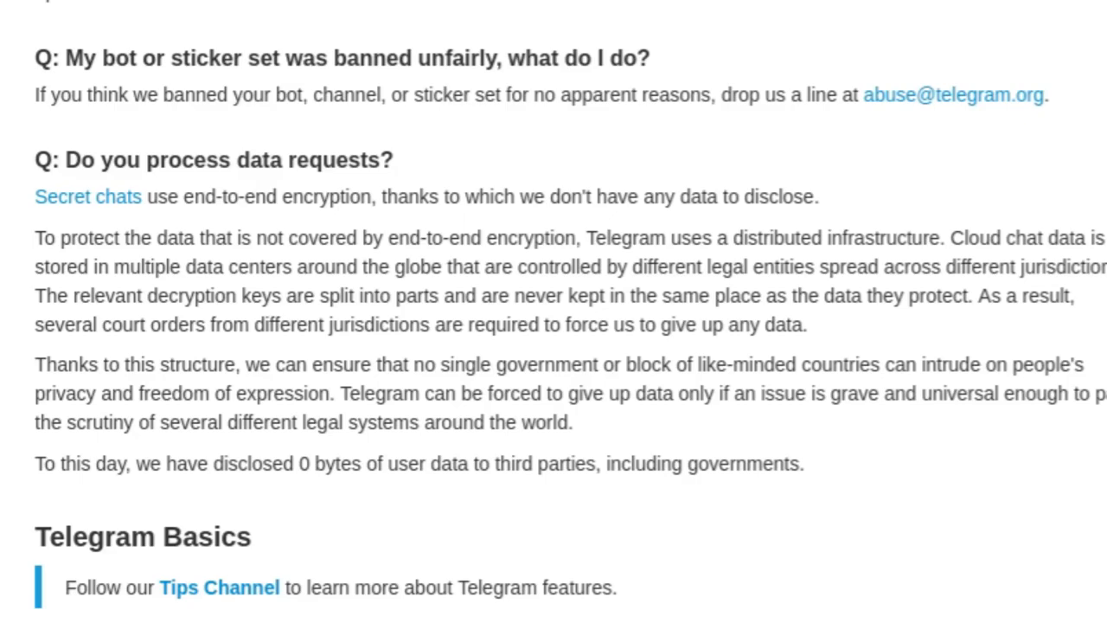
{"action": "mouse_move", "coordinate": [600, 394]}
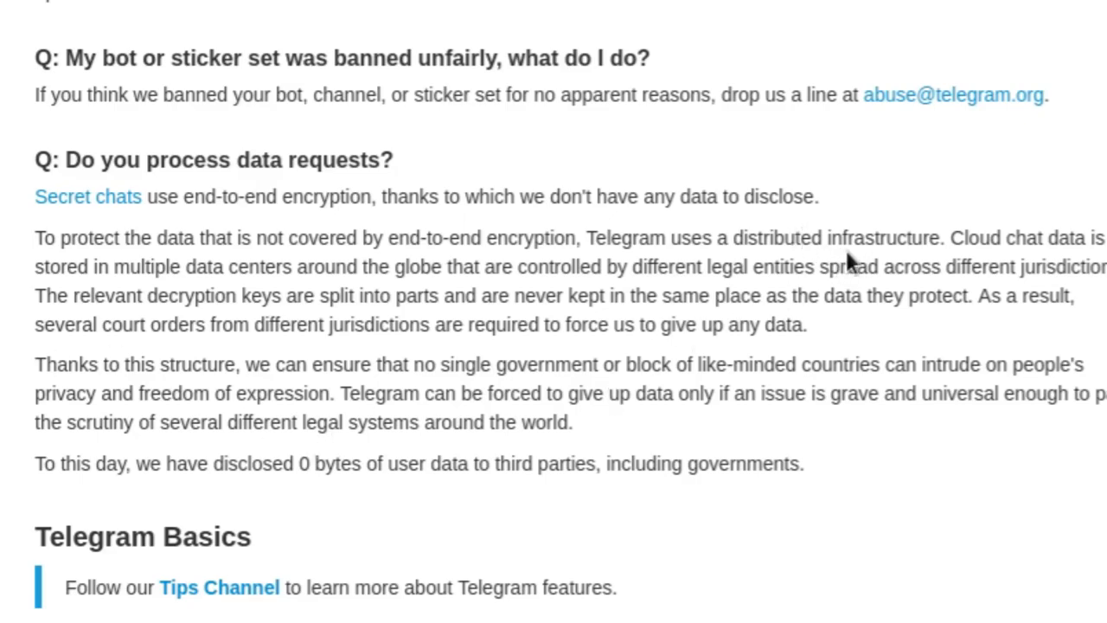
{"action": "mouse_move", "coordinate": [862, 261]}
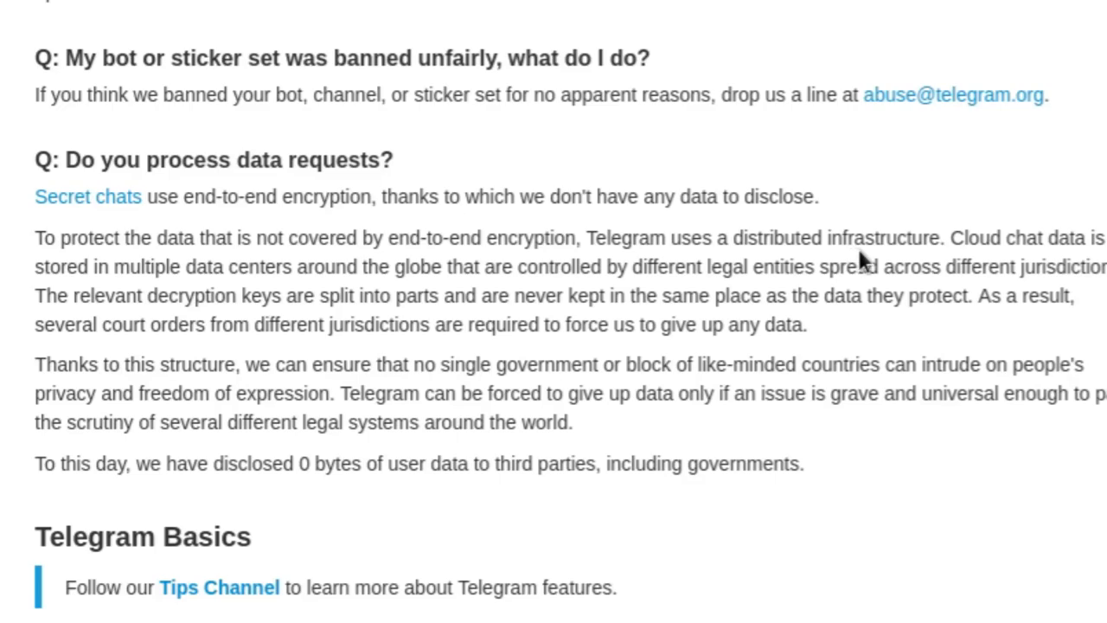
{"action": "mouse_move", "coordinate": [38, 291]}
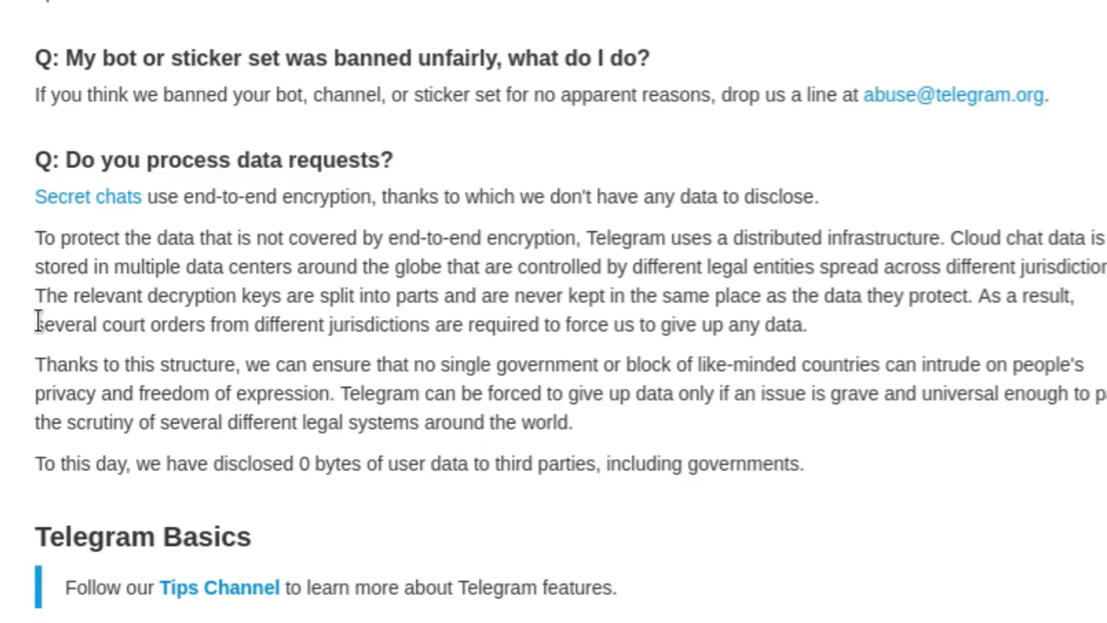
{"action": "mouse_move", "coordinate": [105, 394]}
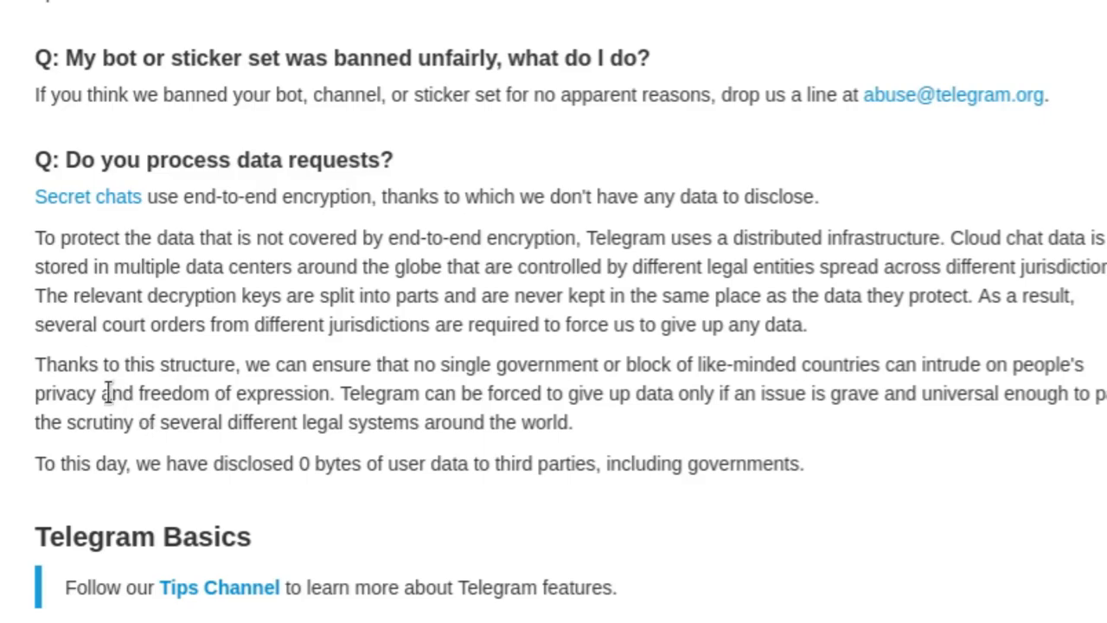
{"action": "mouse_move", "coordinate": [450, 415]}
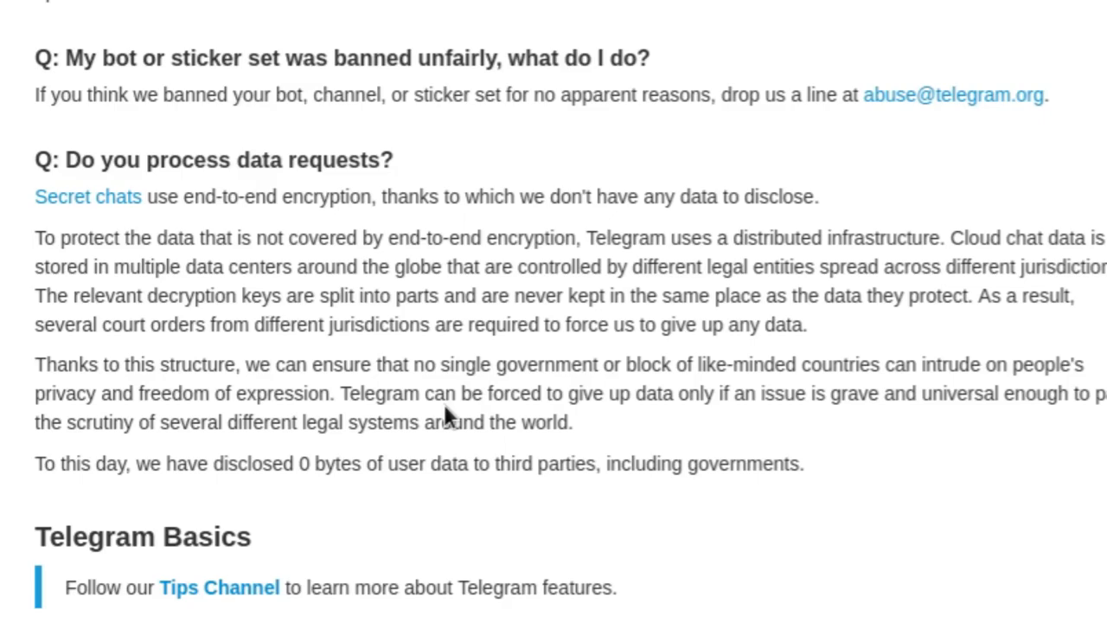
{"action": "mouse_move", "coordinate": [459, 422]}
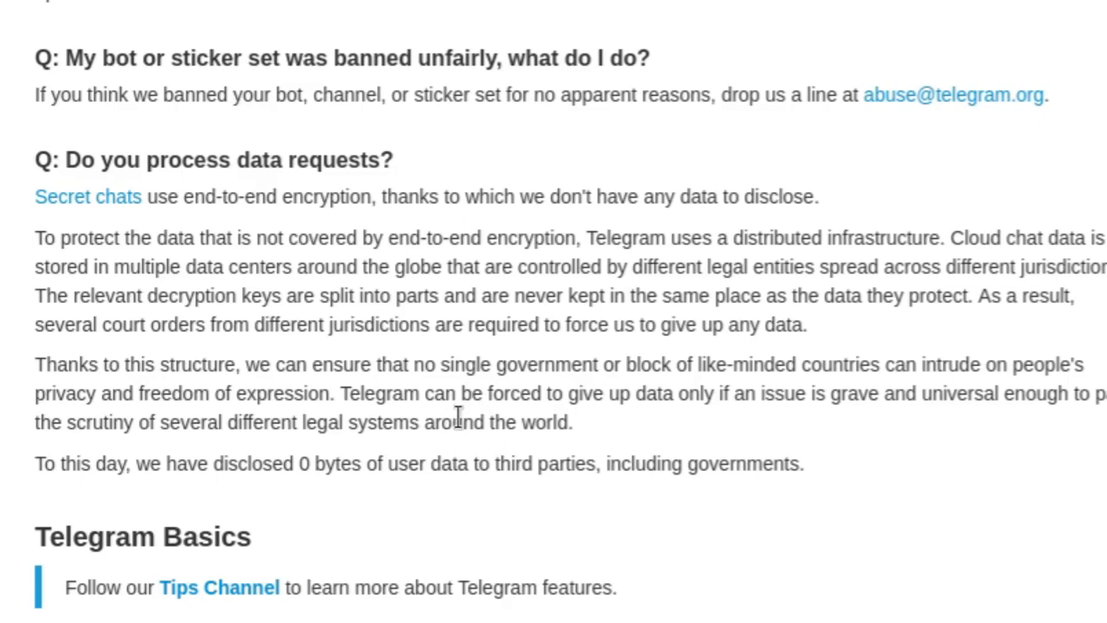
{"action": "mouse_move", "coordinate": [626, 404]}
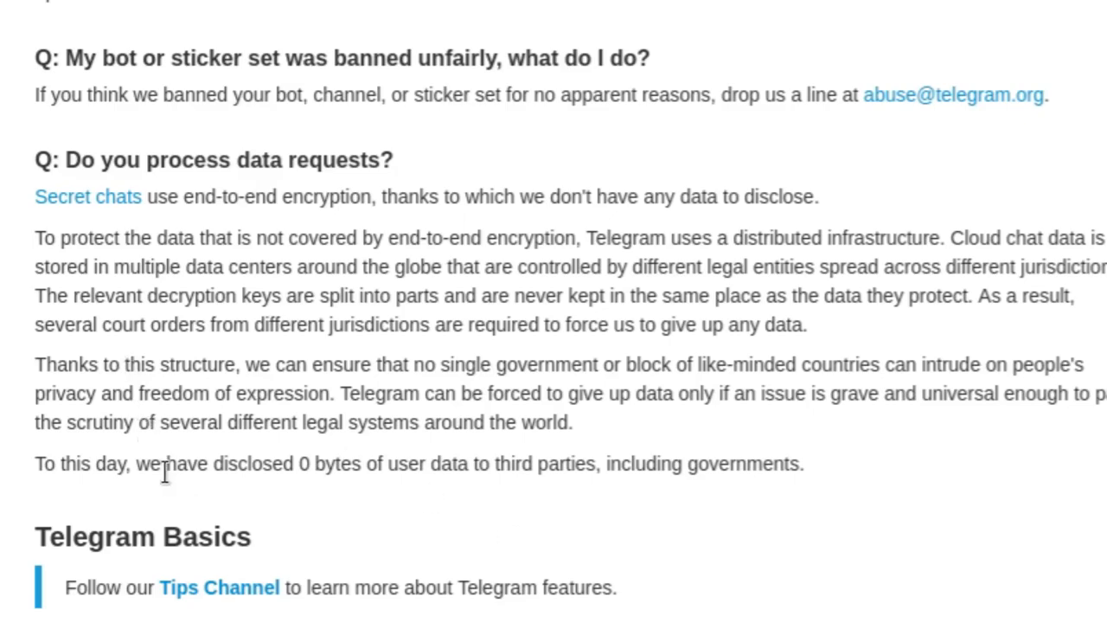
{"action": "mouse_move", "coordinate": [157, 474]}
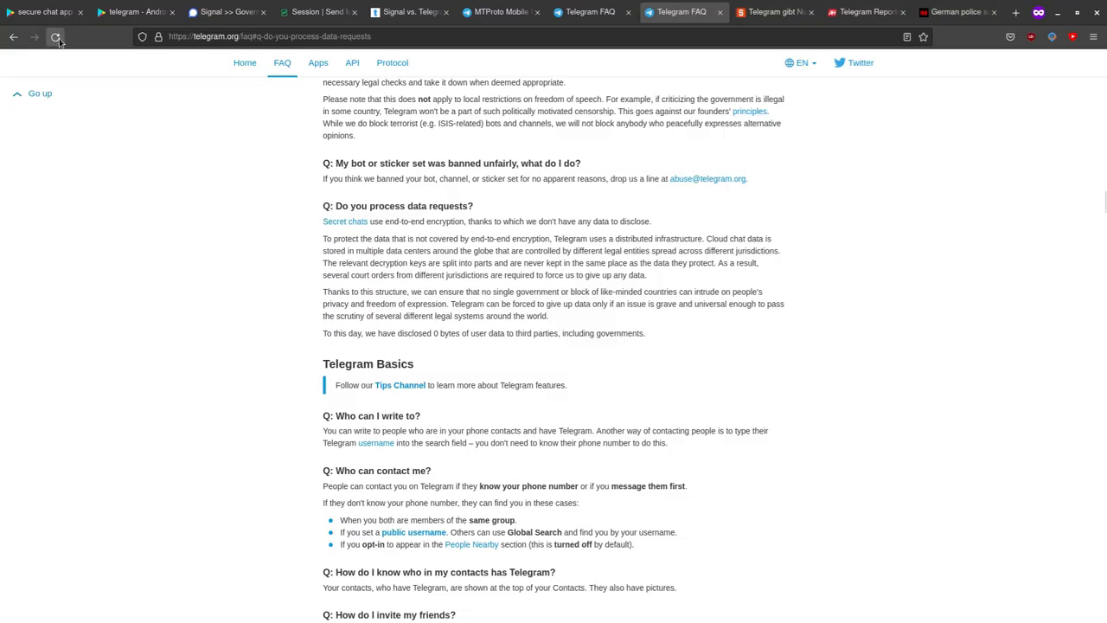
- Scroll down the Spiegel Netzwelt article on Telegram partly following laws
{"action": "scroll", "scroll_direction": "down", "scroll_amount": 3}
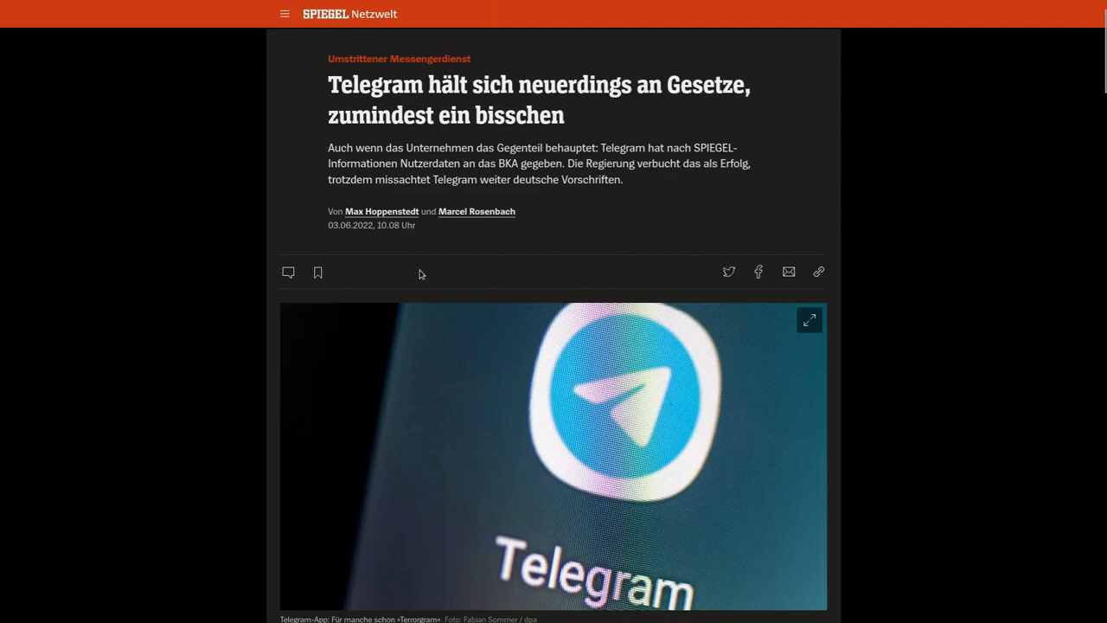
{"action": "mouse_move", "coordinate": [339, 146]}
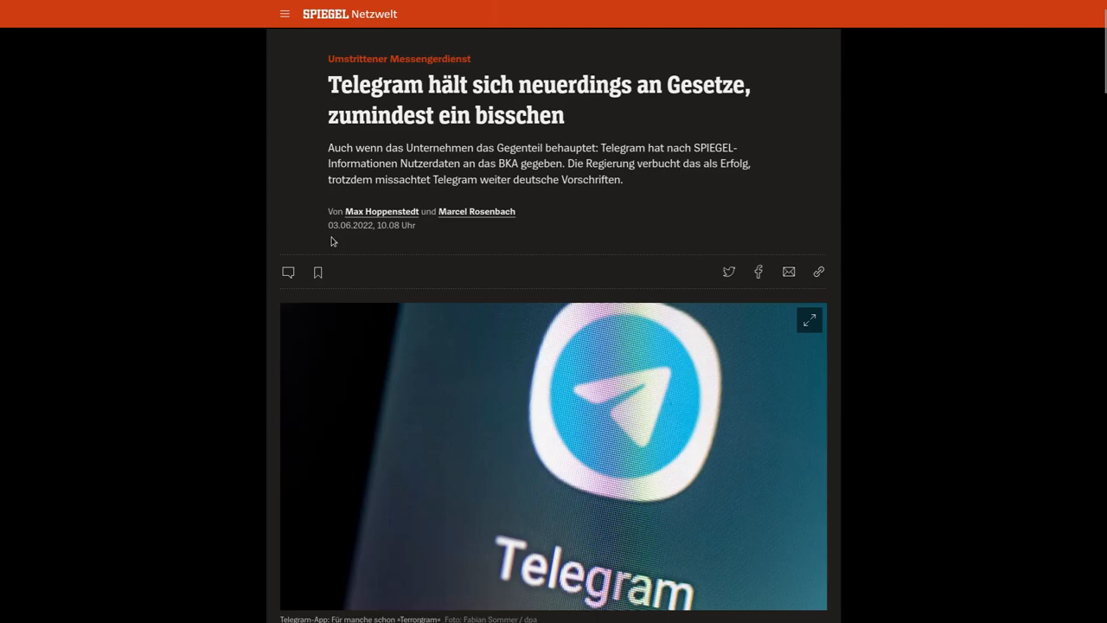
{"action": "mouse_move", "coordinate": [417, 258]}
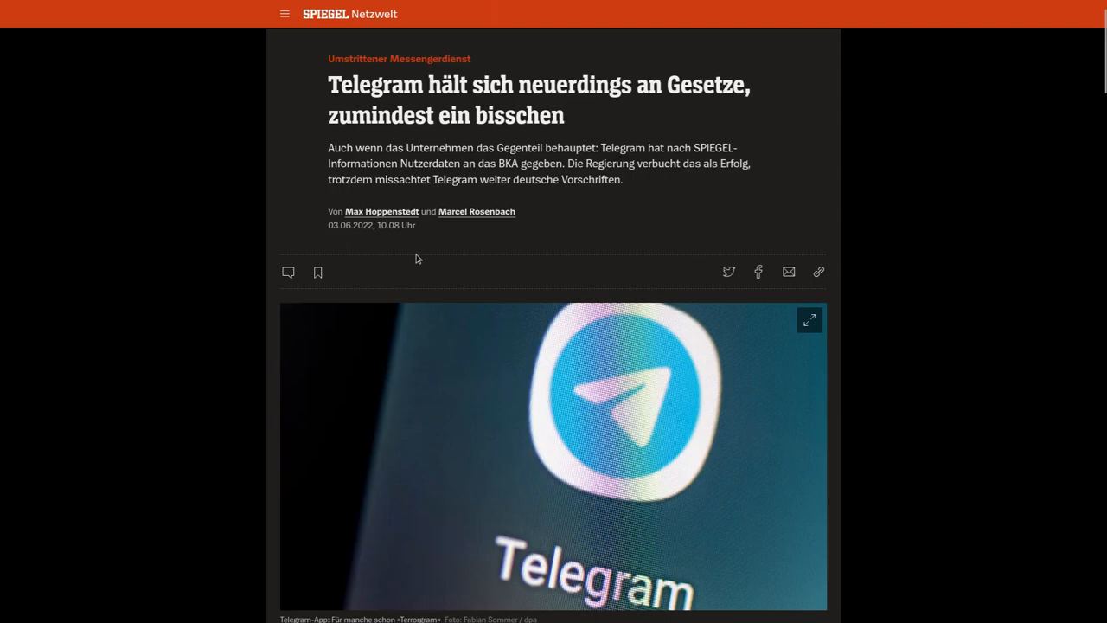
{"action": "mouse_move", "coordinate": [495, 176]}
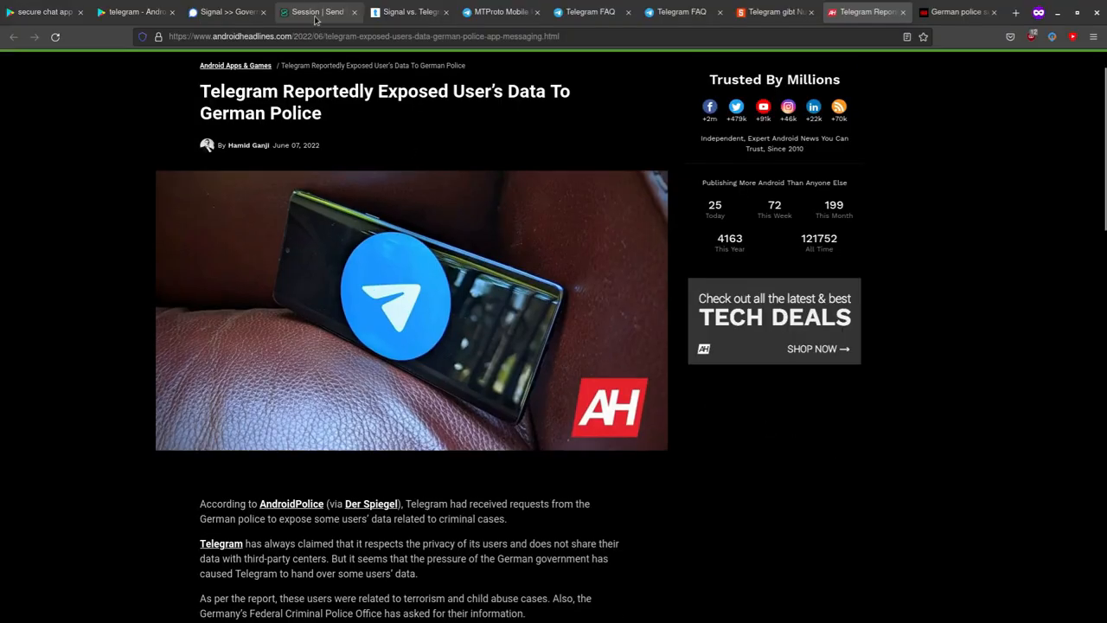
- Scroll past the image to the Android Headlines article body on German police data
{"action": "scroll", "scroll_direction": "down", "scroll_amount": 3}
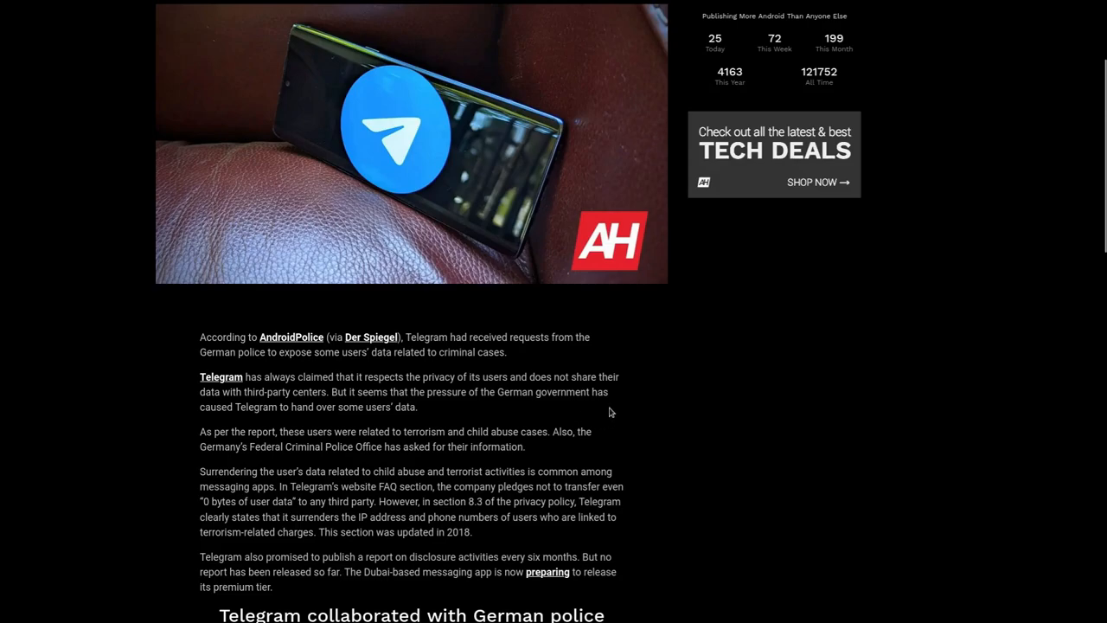
{"action": "scroll", "scroll_direction": "down", "scroll_amount": 3}
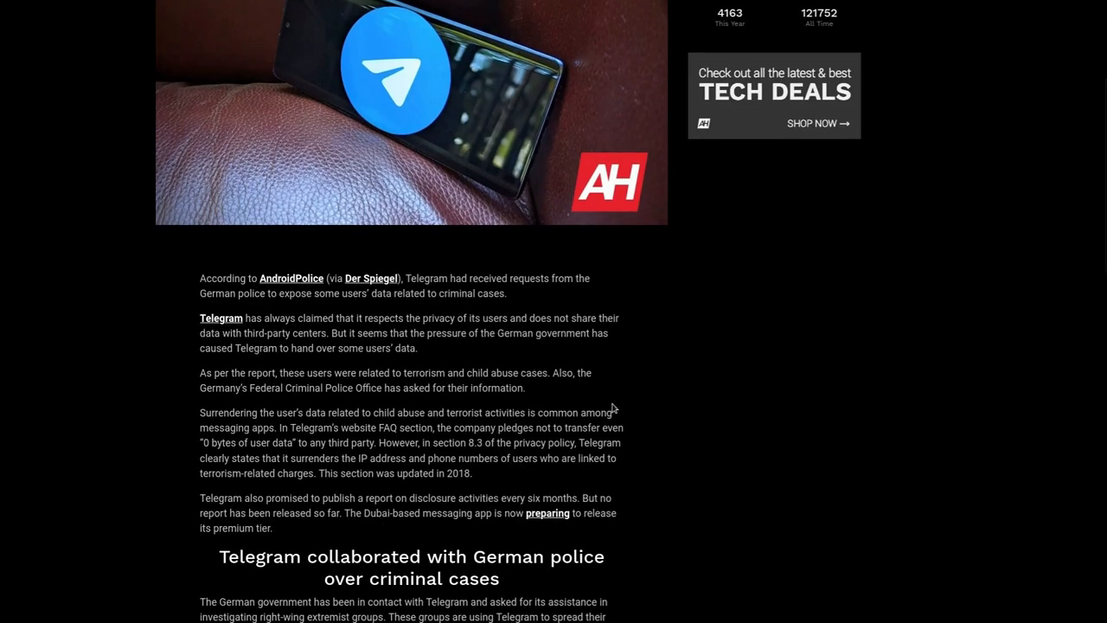